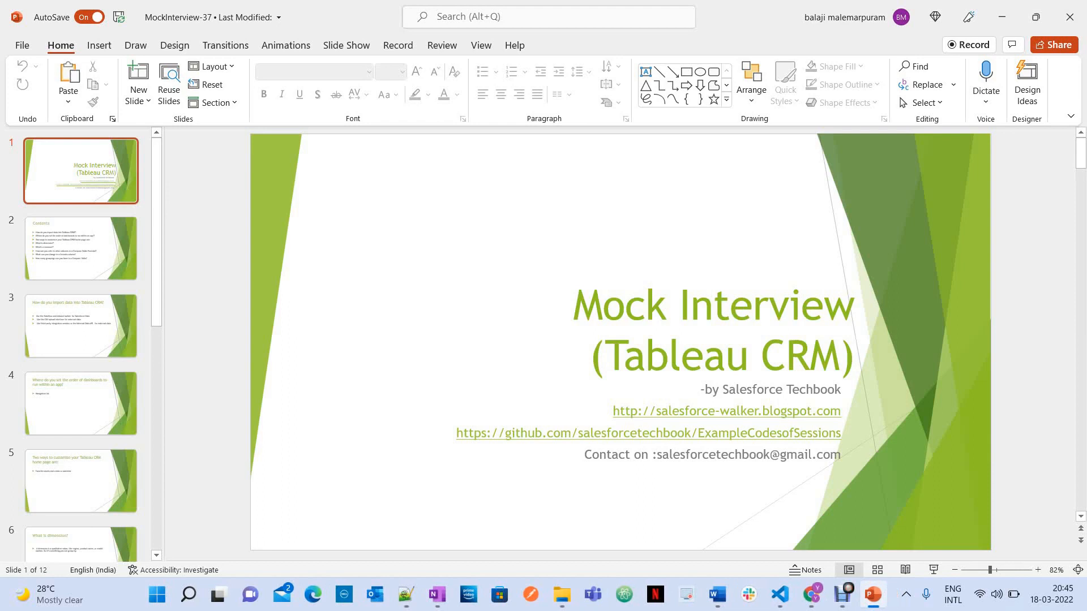
# - Display slide 2, the Contents slide listing eight Tableau CRM interview questions
pyautogui.click(81, 248)
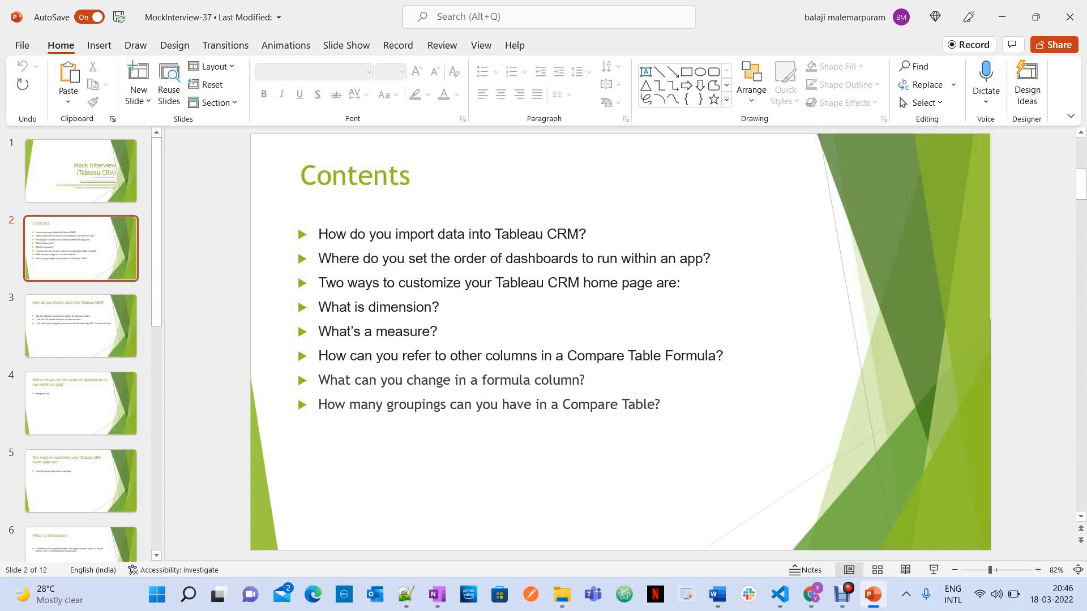
# - Advance to slide 6, "What is dimension?", about qualitative grouping values
pyautogui.click(80, 326)
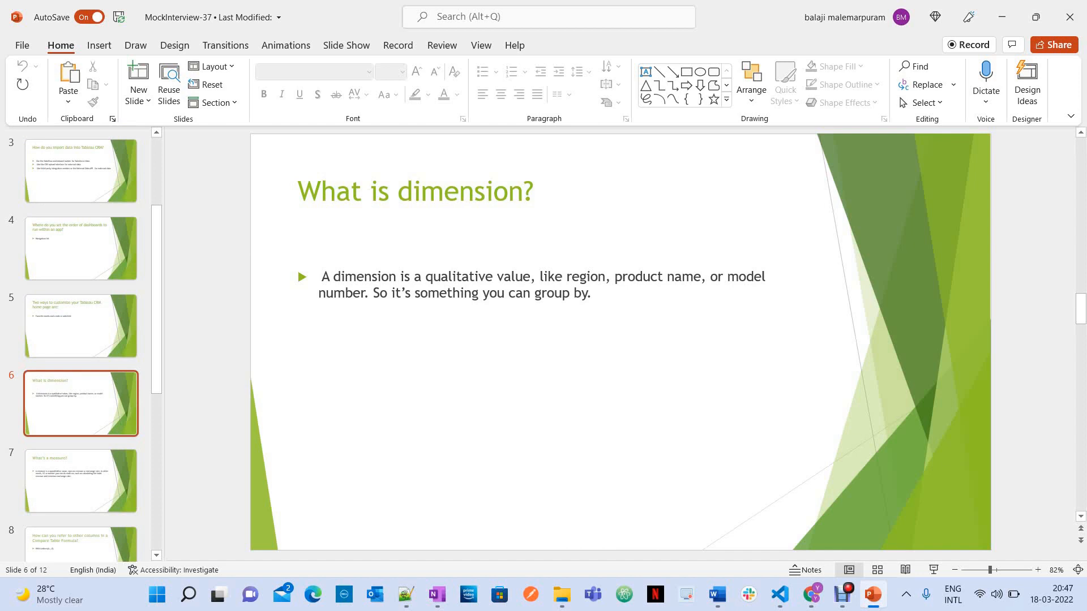
# - View the measure slide, then slide 8 on referencing Compare Table columns with letters A–Z
pyautogui.click(81, 481)
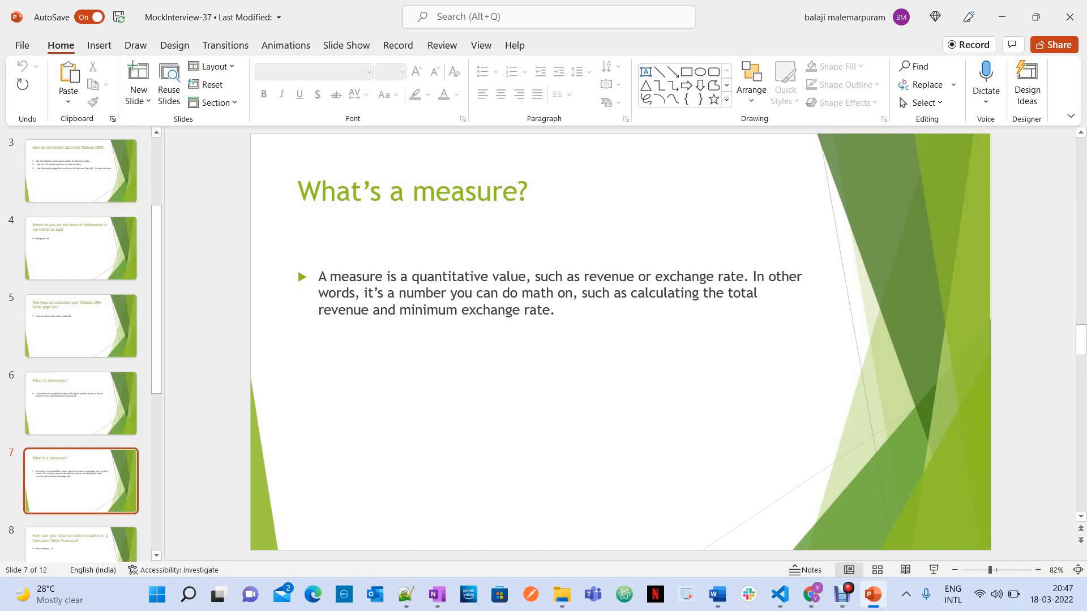
pyautogui.click(81, 403)
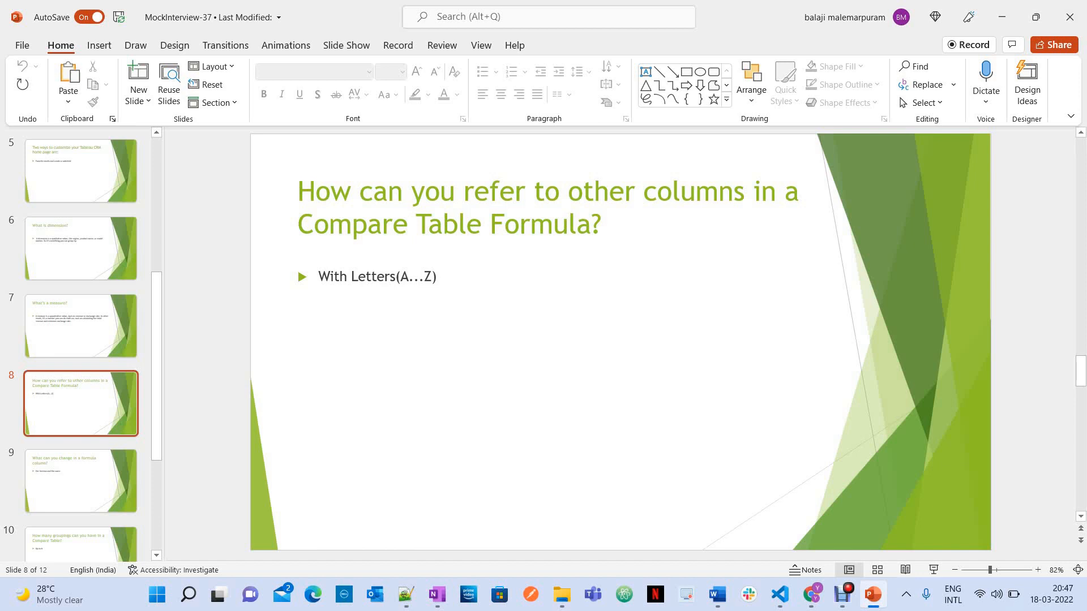
# - View the formula column and Compare Table groupings slides, ending on the Reference slide
pyautogui.click(80, 481)
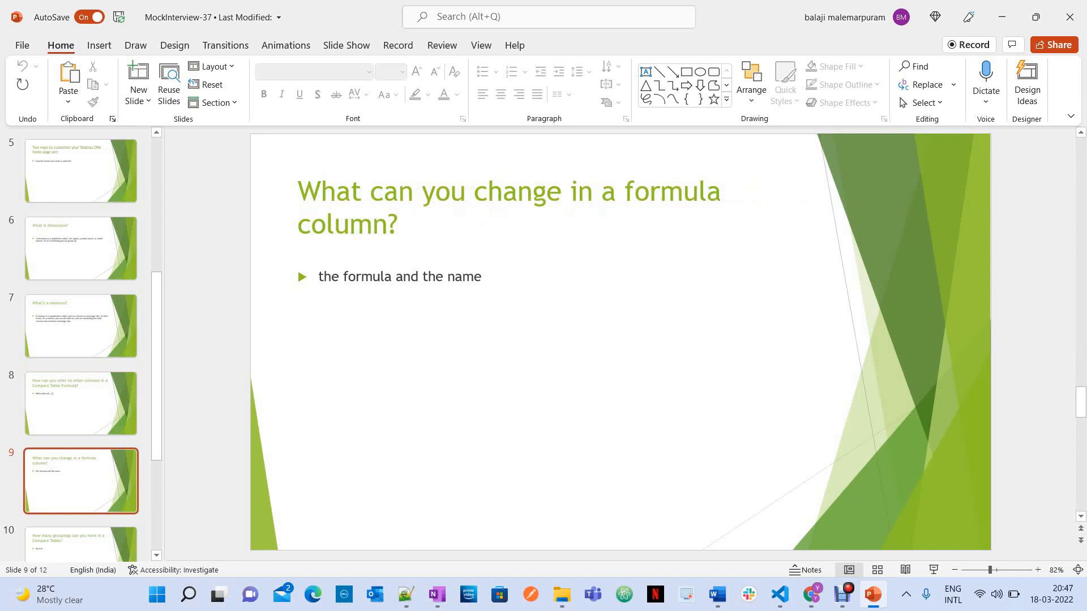
pyautogui.click(80, 396)
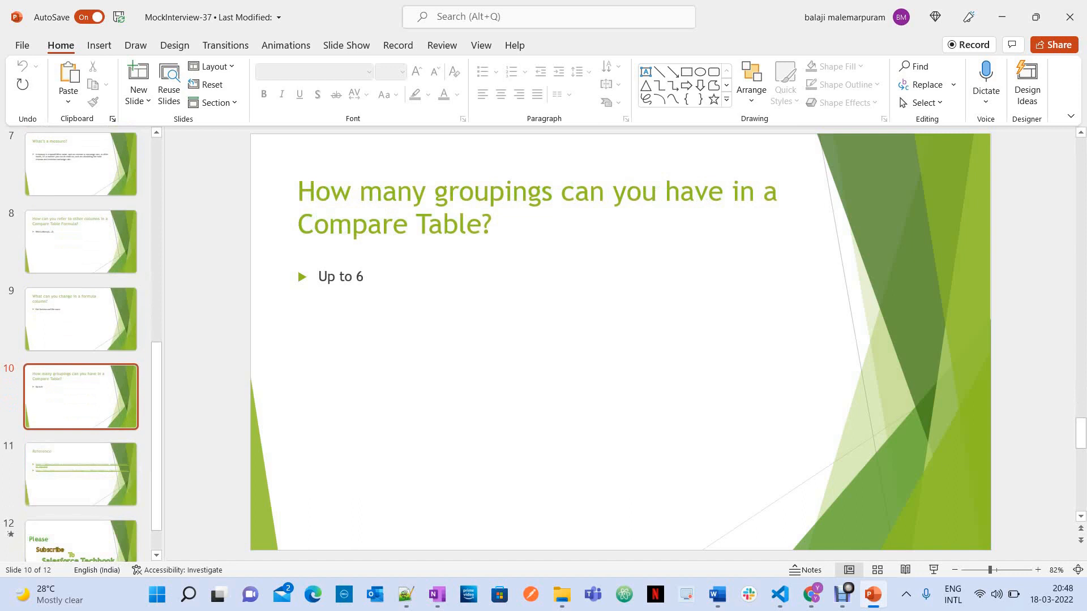
pyautogui.click(80, 473)
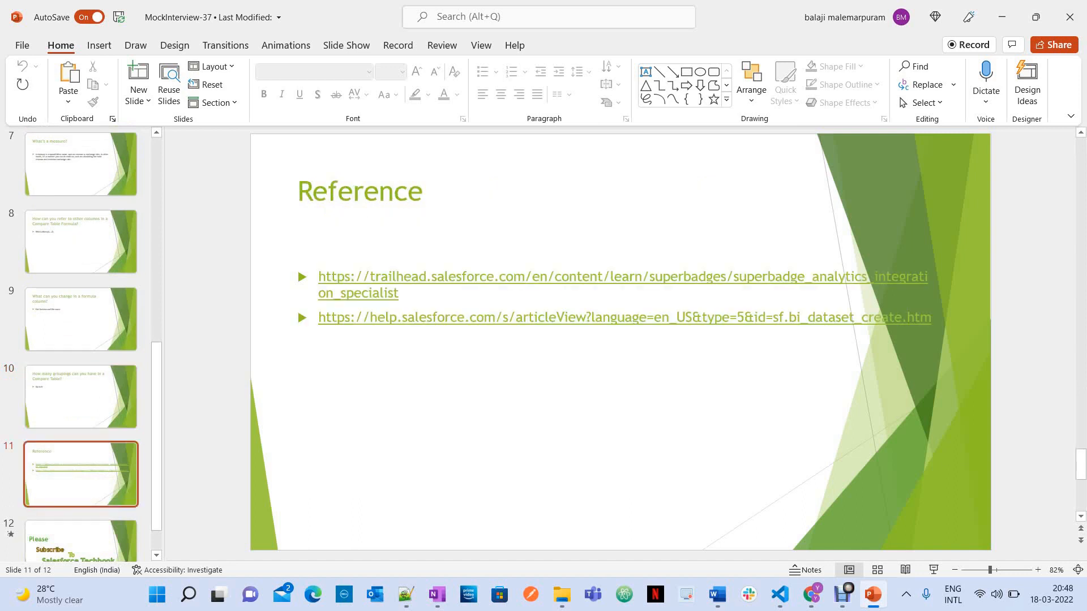